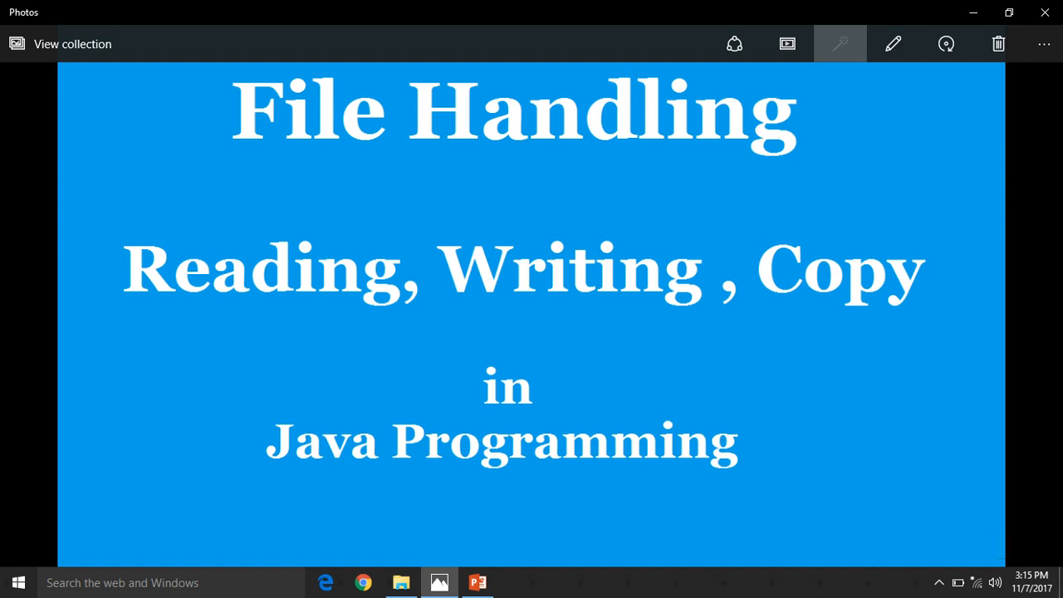
mouse_move(1001, 546)
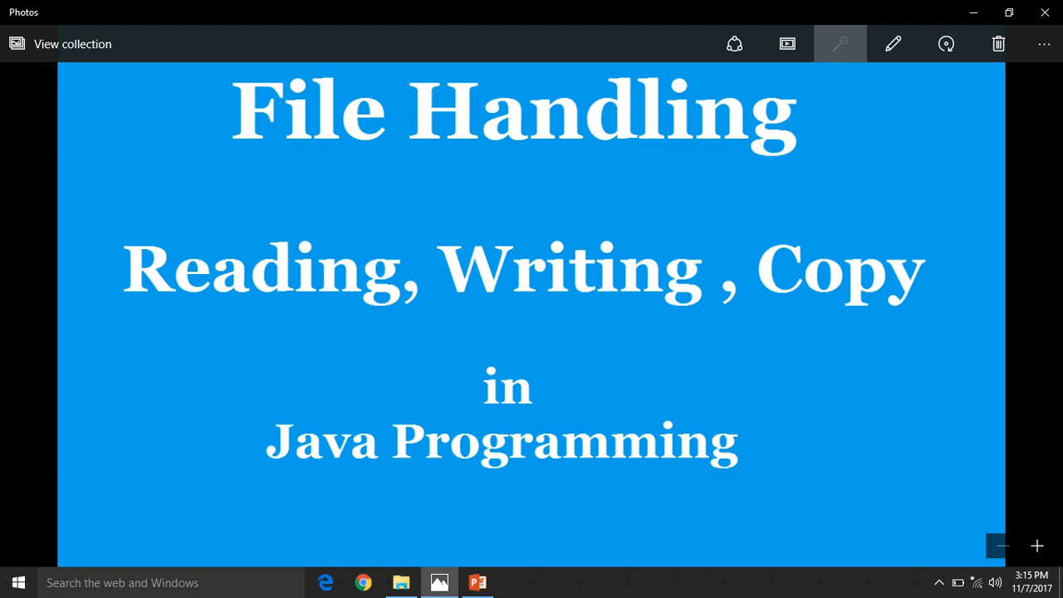
Step: Advance the Photos viewer to the Programming Tube logo image
left_click(478, 582)
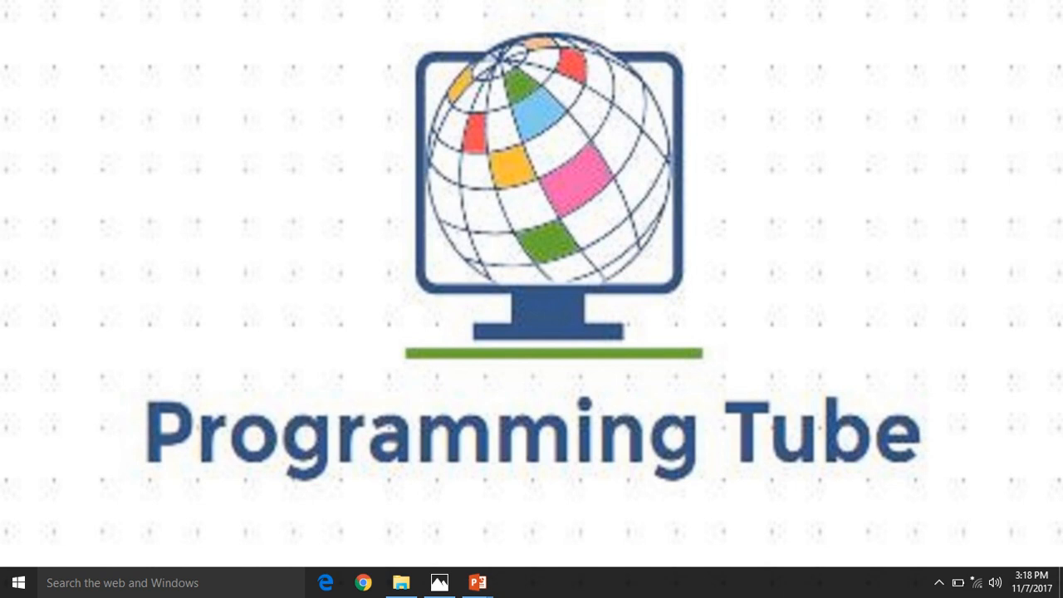
Step: Open readfile.java from the Program folder in Notepad++
left_click(401, 583)
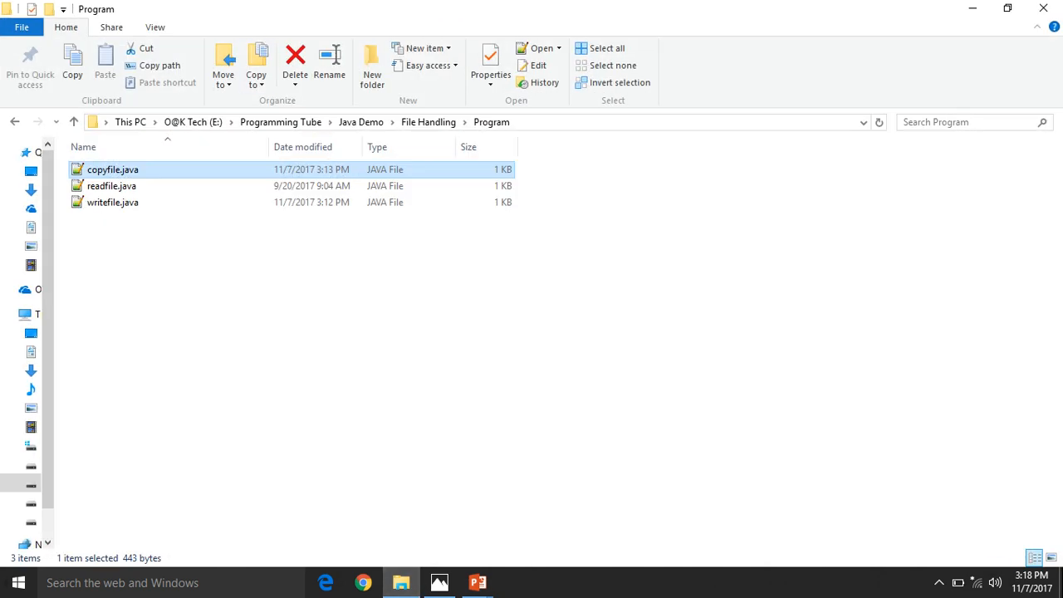
left_click(111, 185)
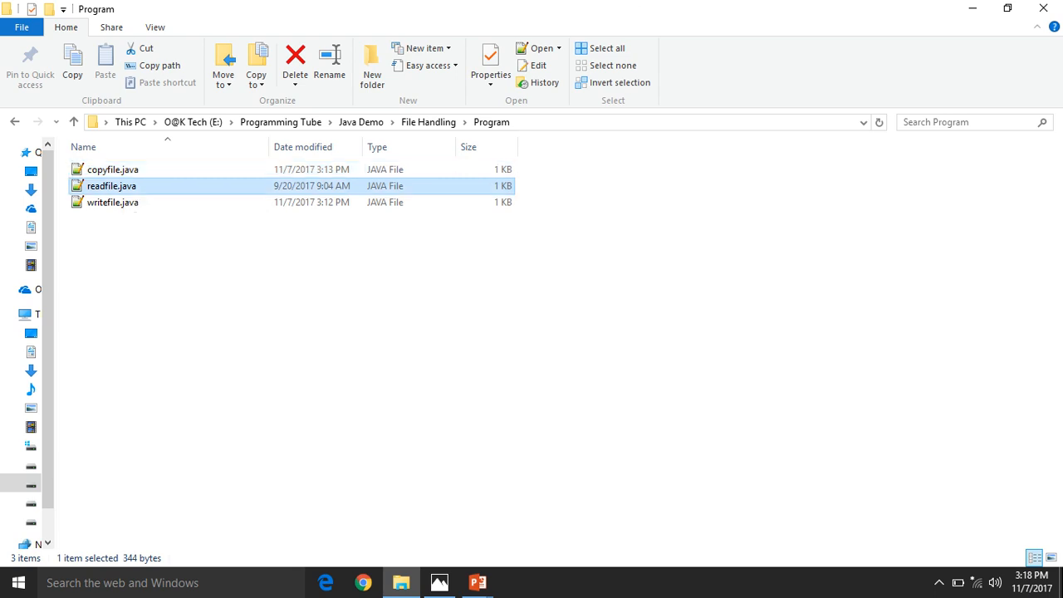
double_click(112, 185)
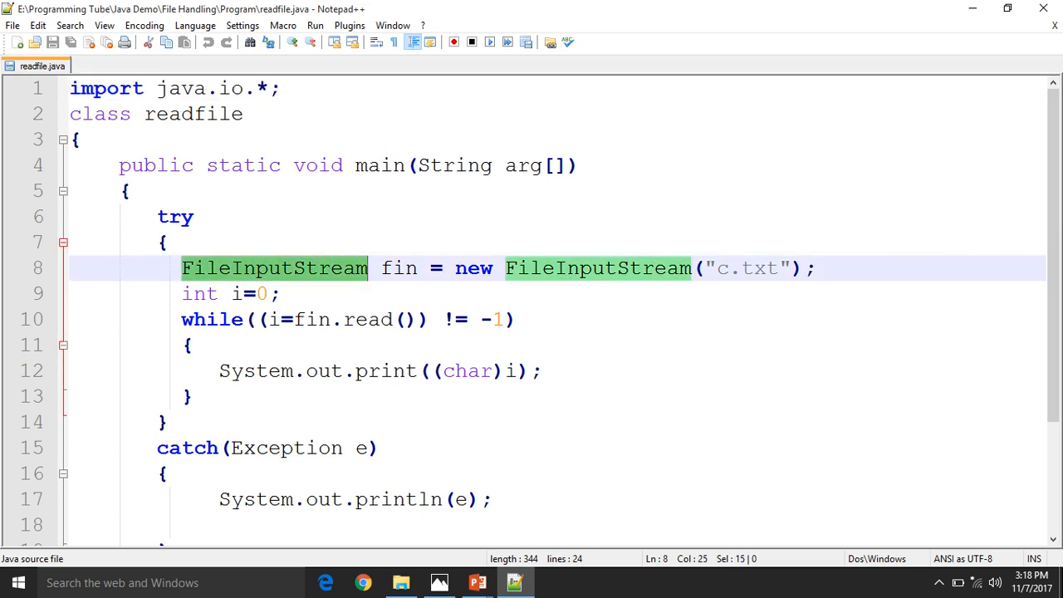
Step: Highlight the FileInputStream and readfile class names in the code
double_click(193, 114)
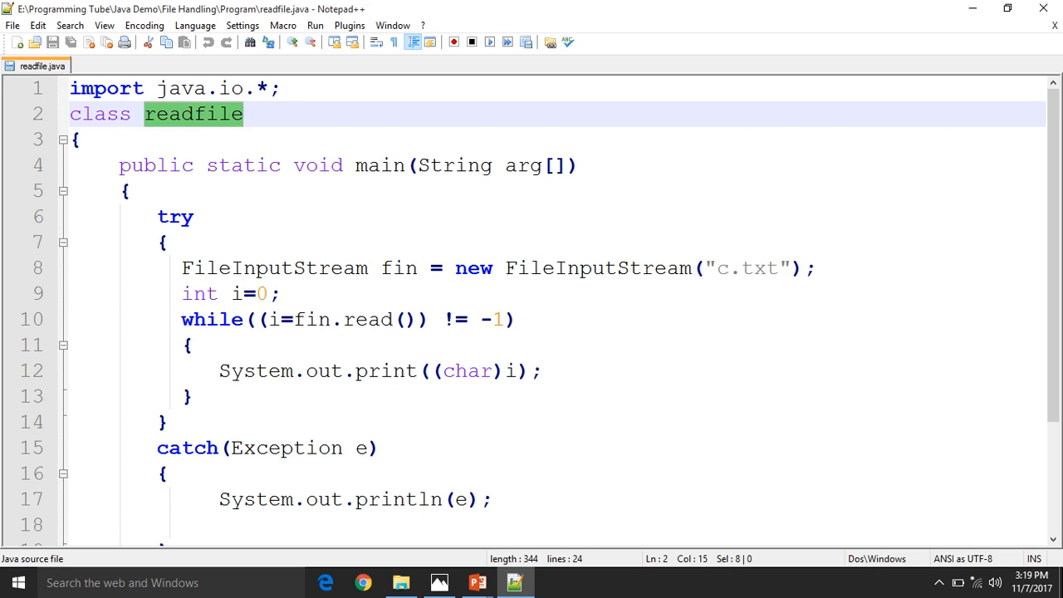
double_click(747, 267)
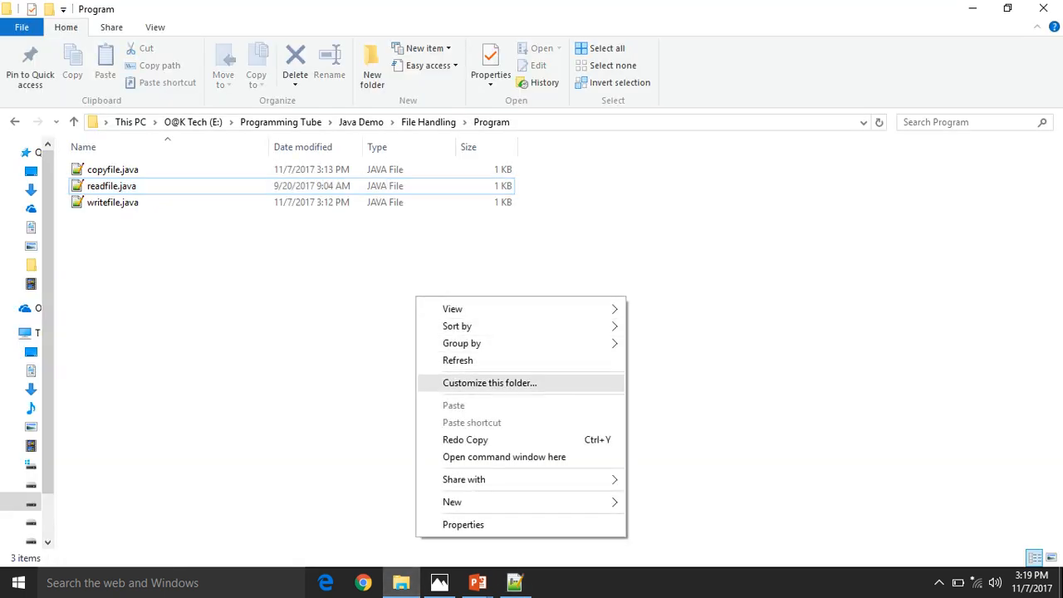
Step: Create a new text document c.txt in the folder and write Hello Allizwell in it
left_click(451, 502)
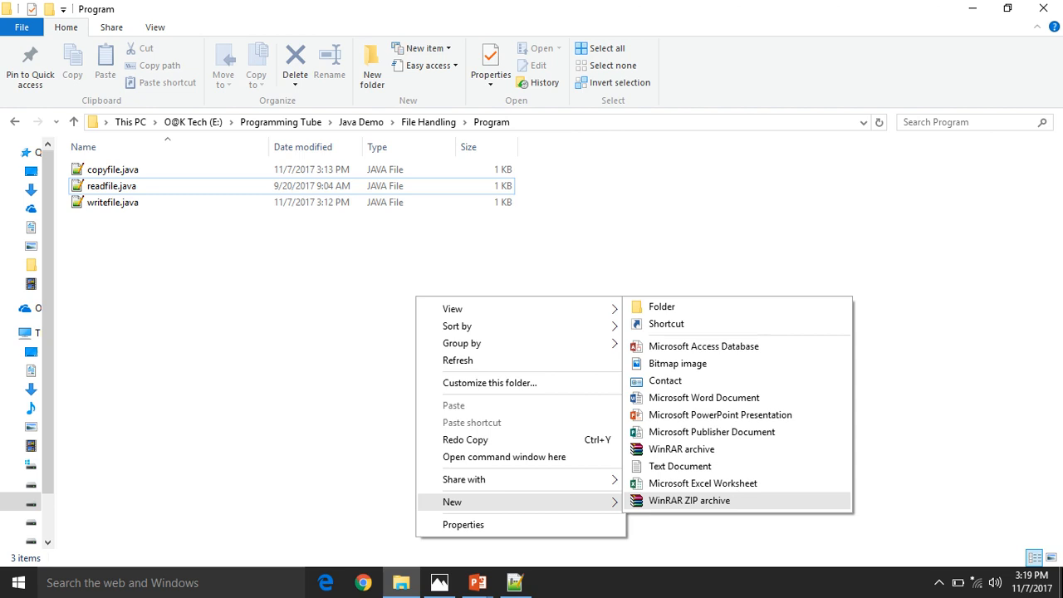
left_click(679, 466)
type("c.txt")
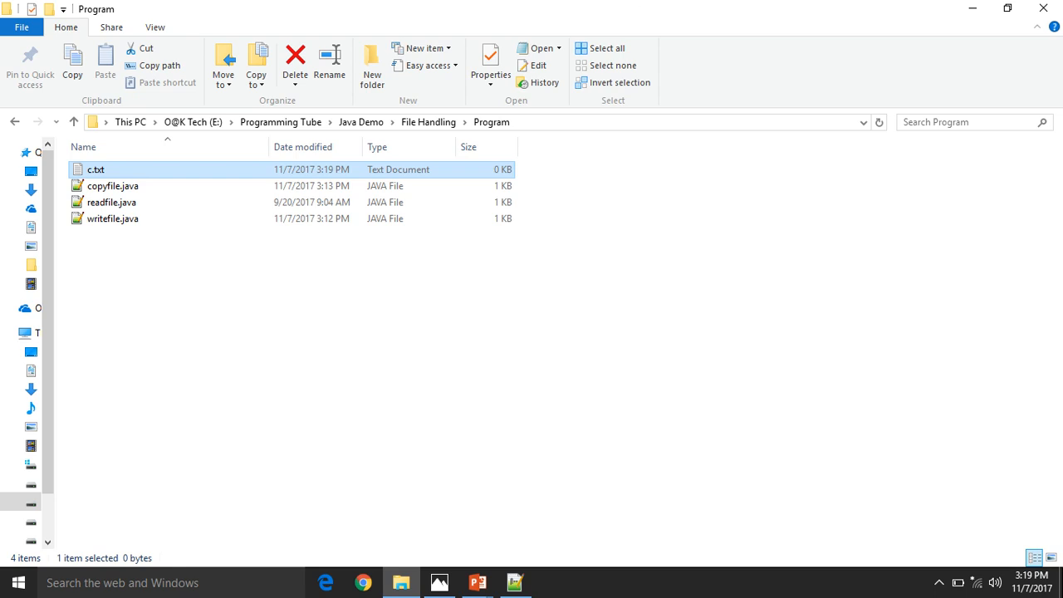
double_click(96, 169)
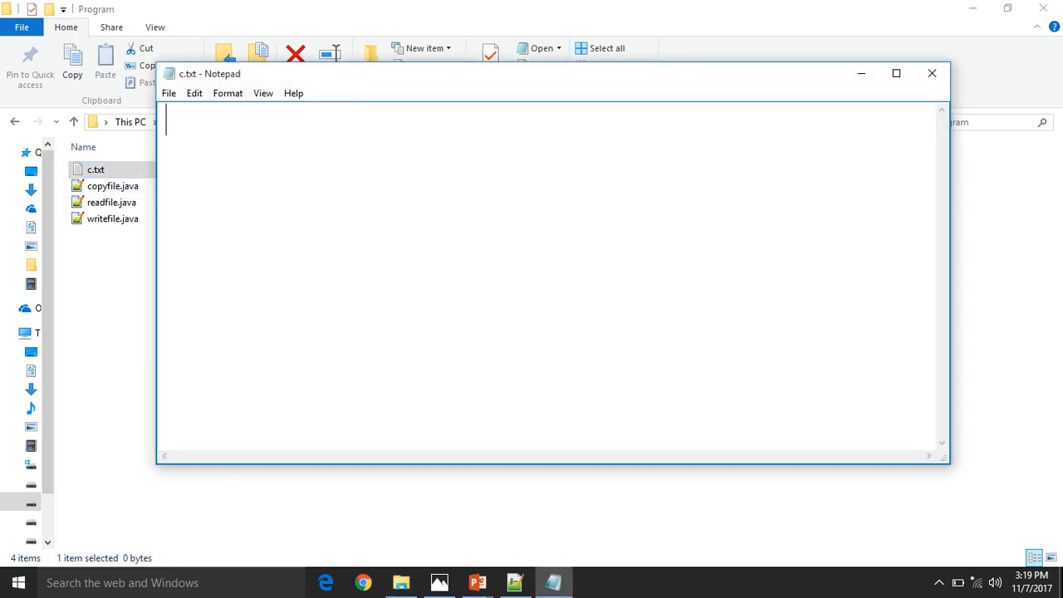
type("He")
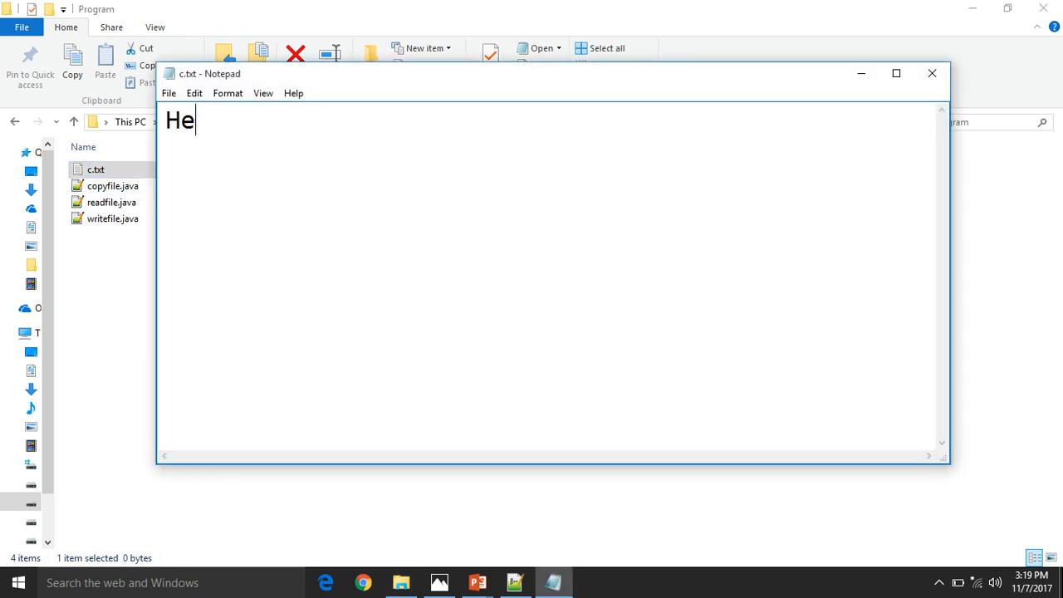
type("llo Alliz")
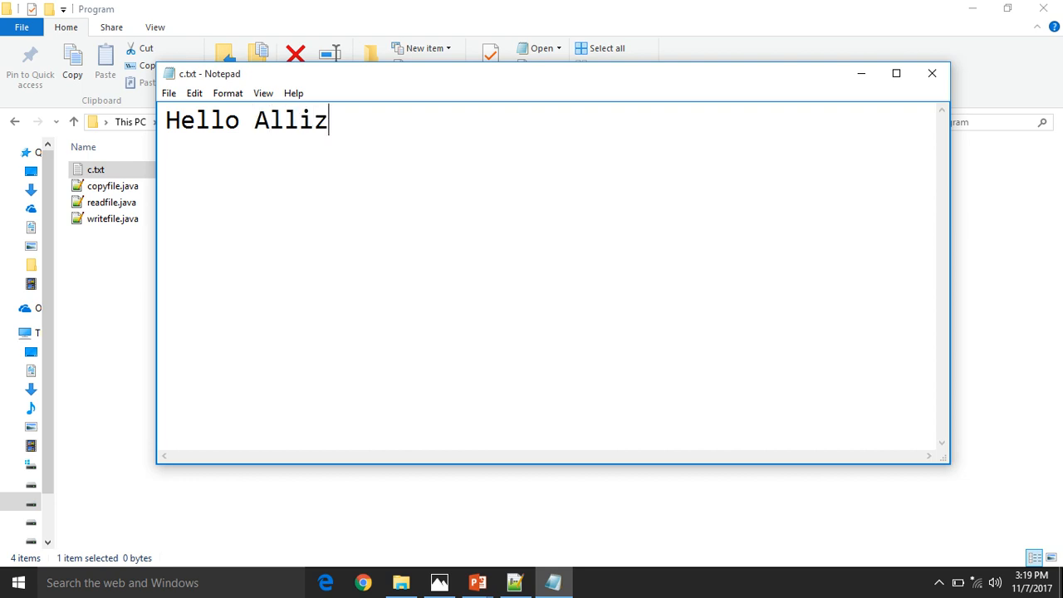
type("well")
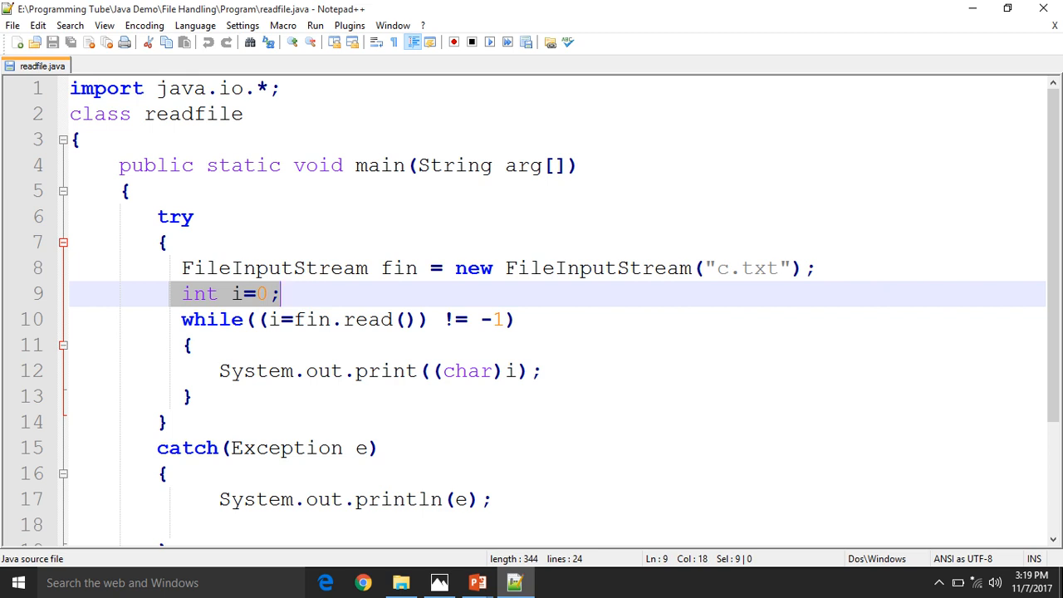
Step: Highlight int i=0 and the read call, then check c.txt's contents from the folder
double_click(366, 319)
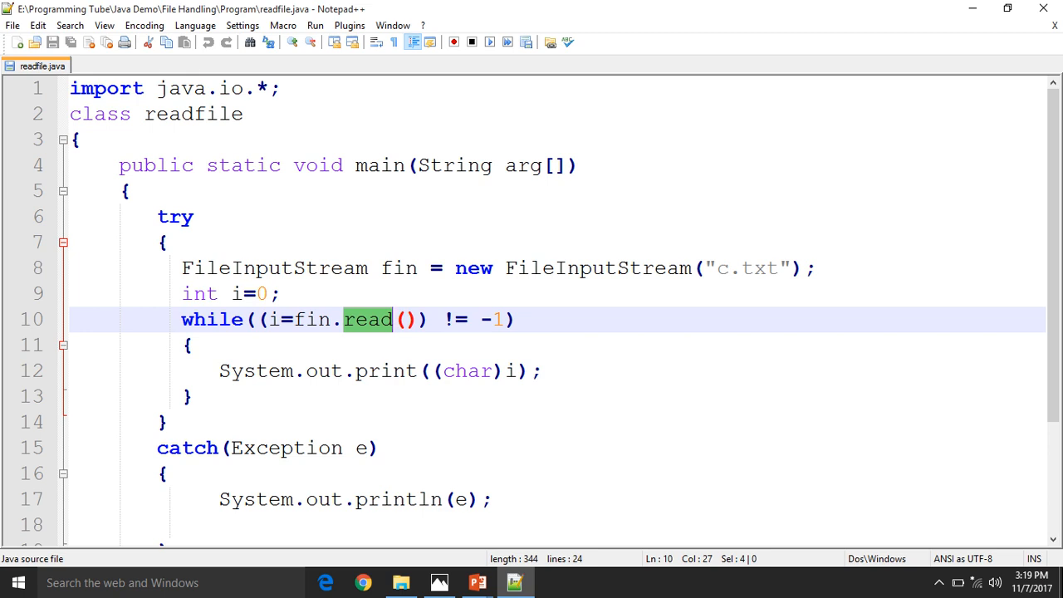
double_click(311, 319)
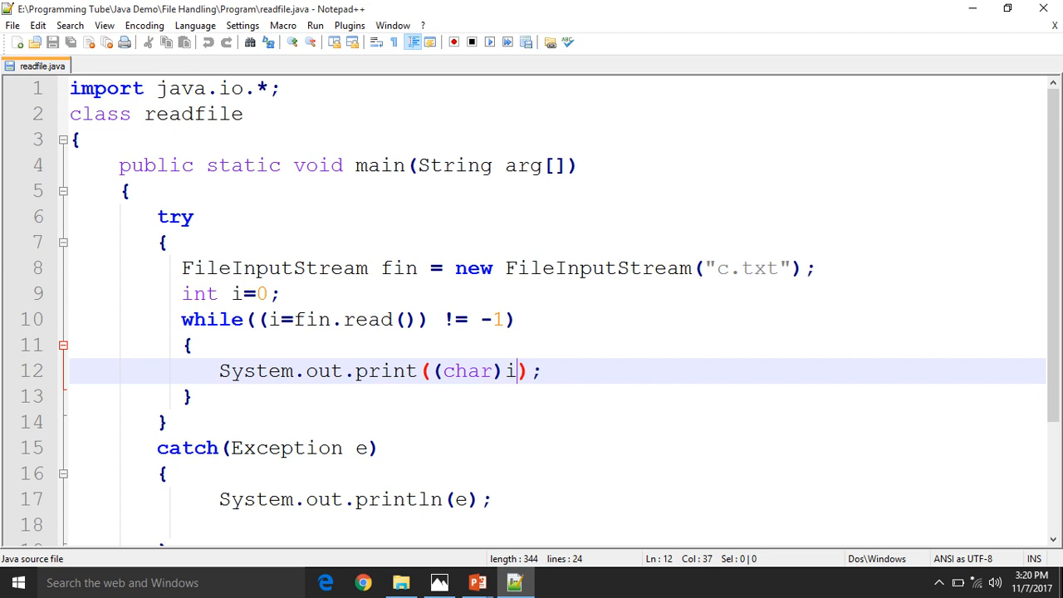
left_click(401, 583)
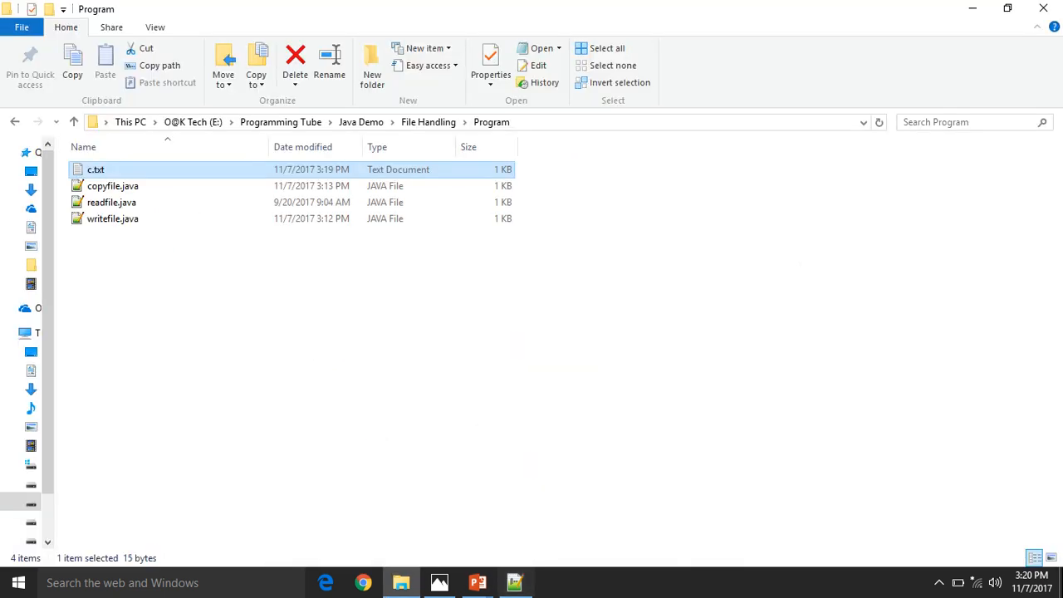
double_click(97, 169)
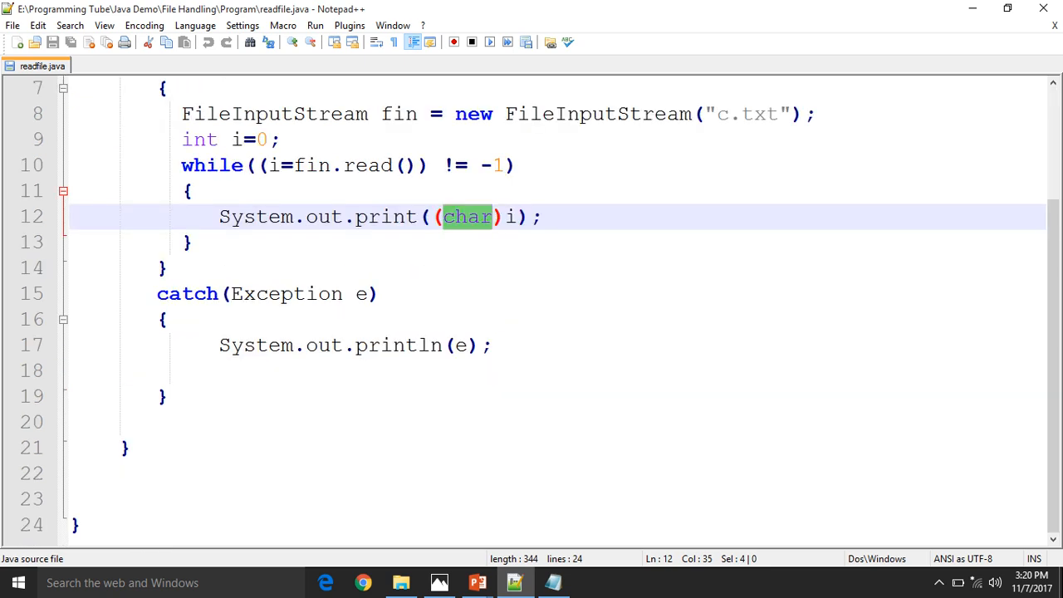
left_click(401, 582)
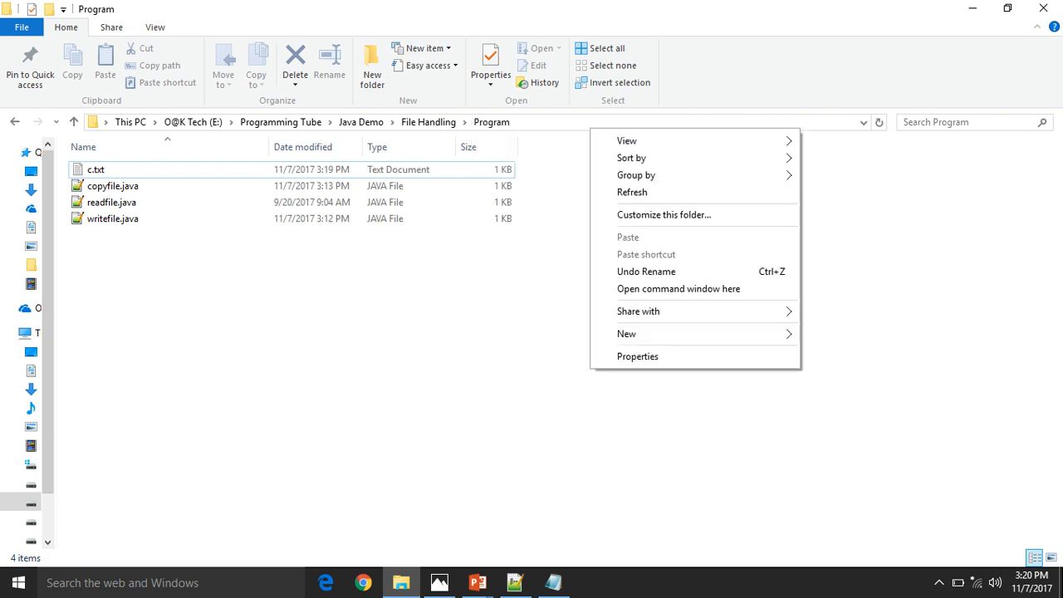
Step: Open a command window in the Program folder and run java readfile
left_click(677, 289)
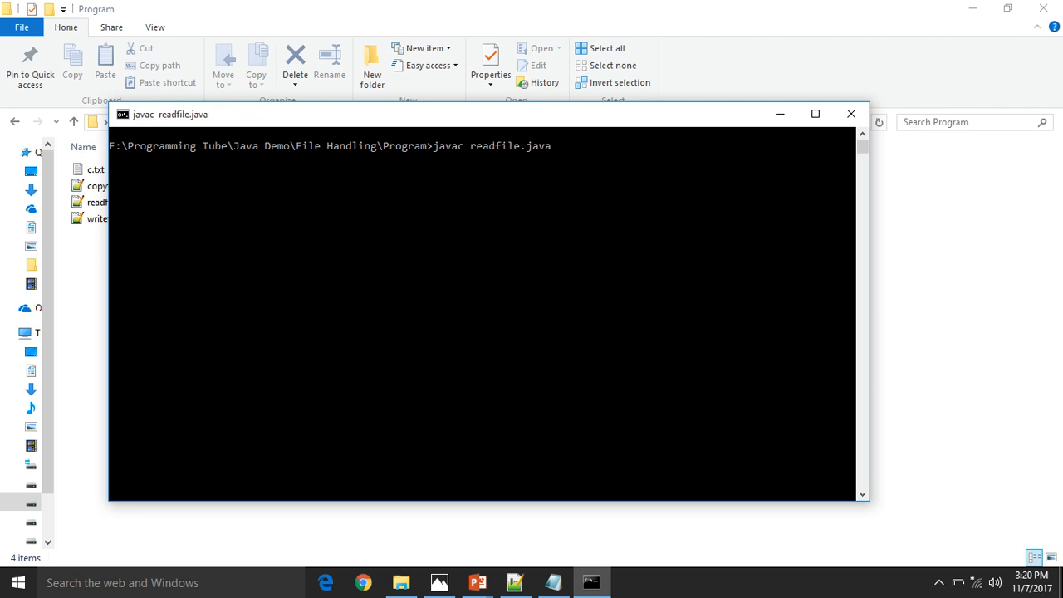
type("java")
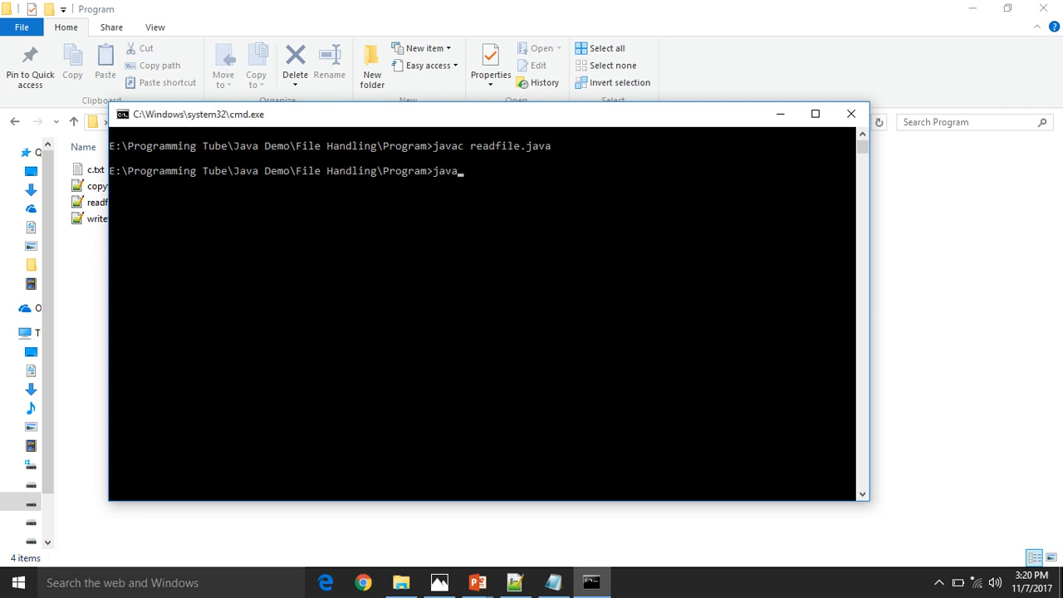
type("readfile.cla")
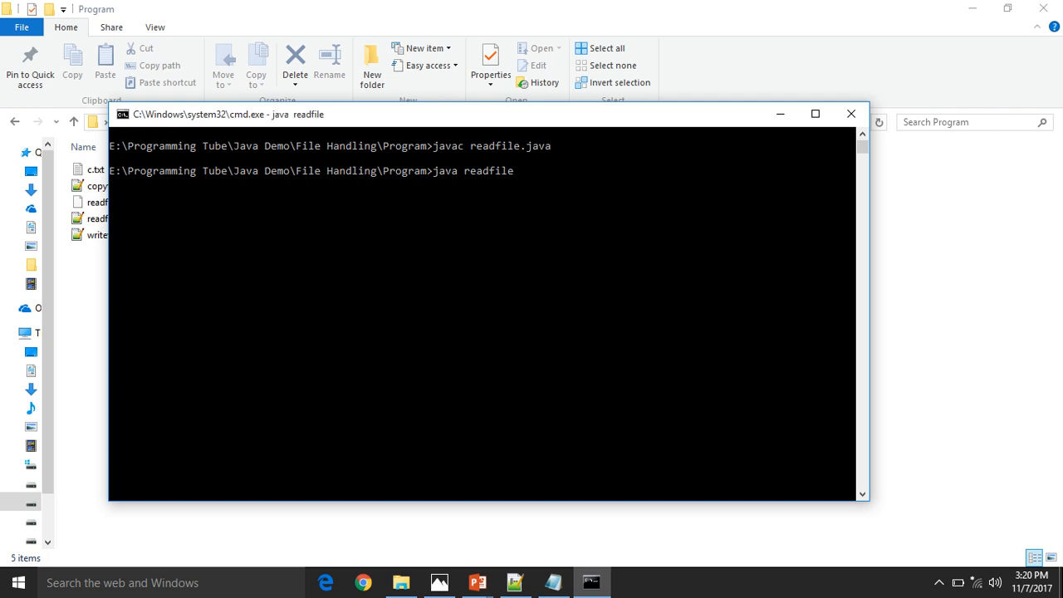
key("enter")
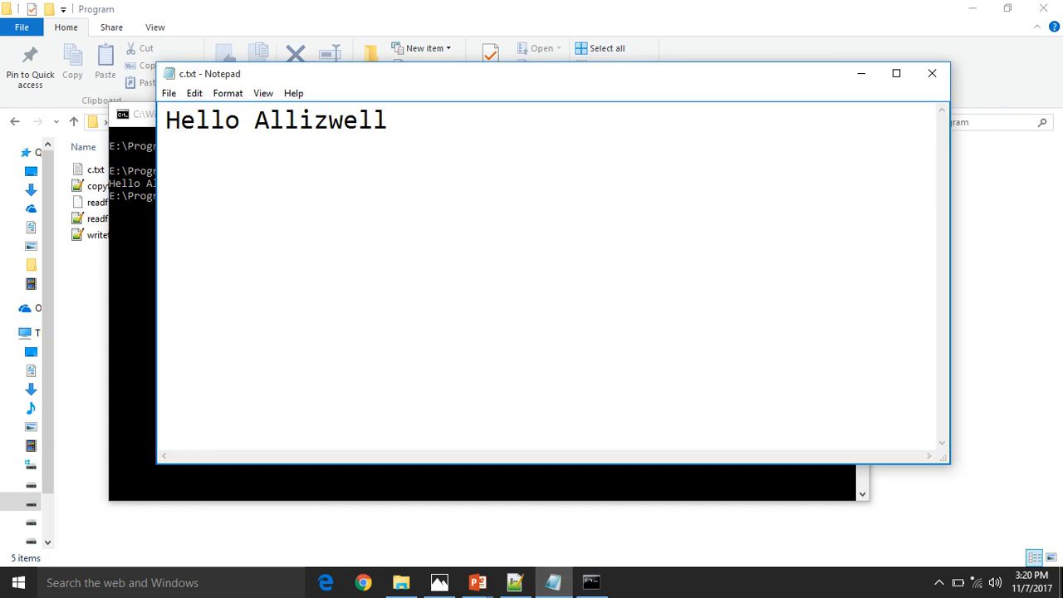
Step: Add hi to c.txt and compile with javac readfile.java
left_click(166, 120)
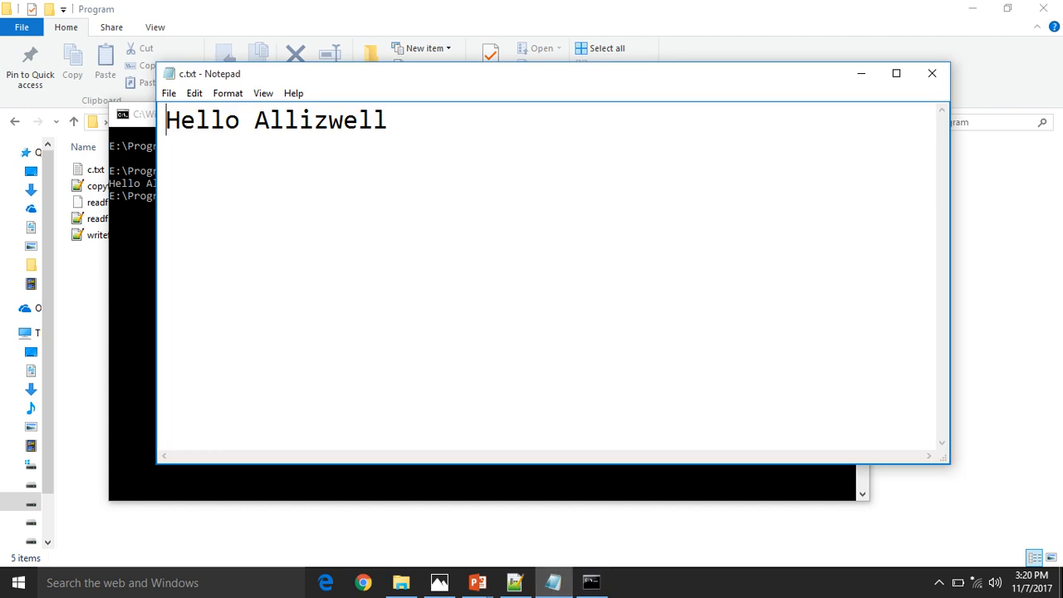
type("hi")
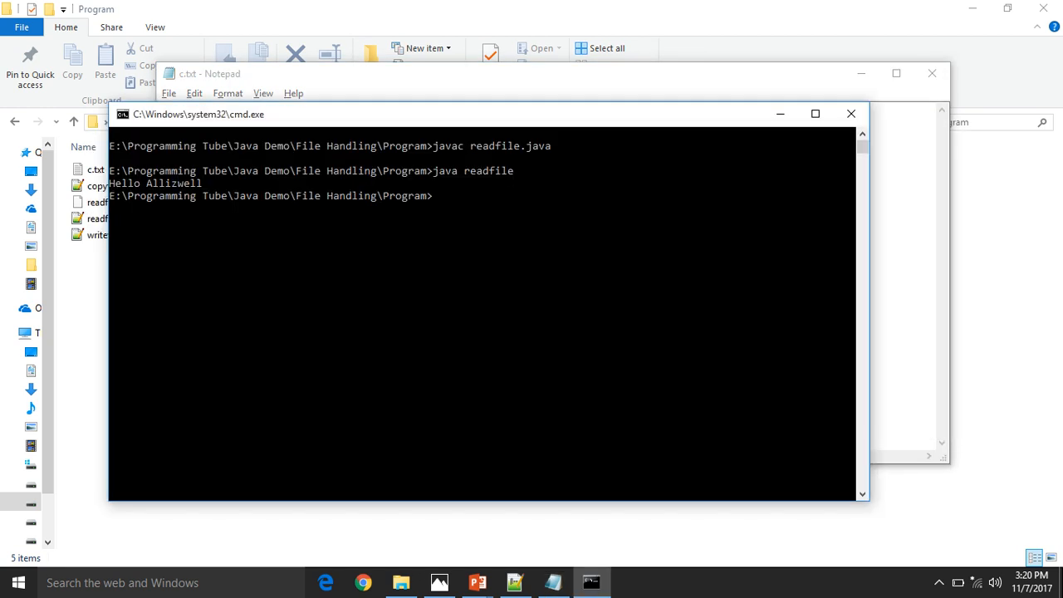
type("javac readfile.java")
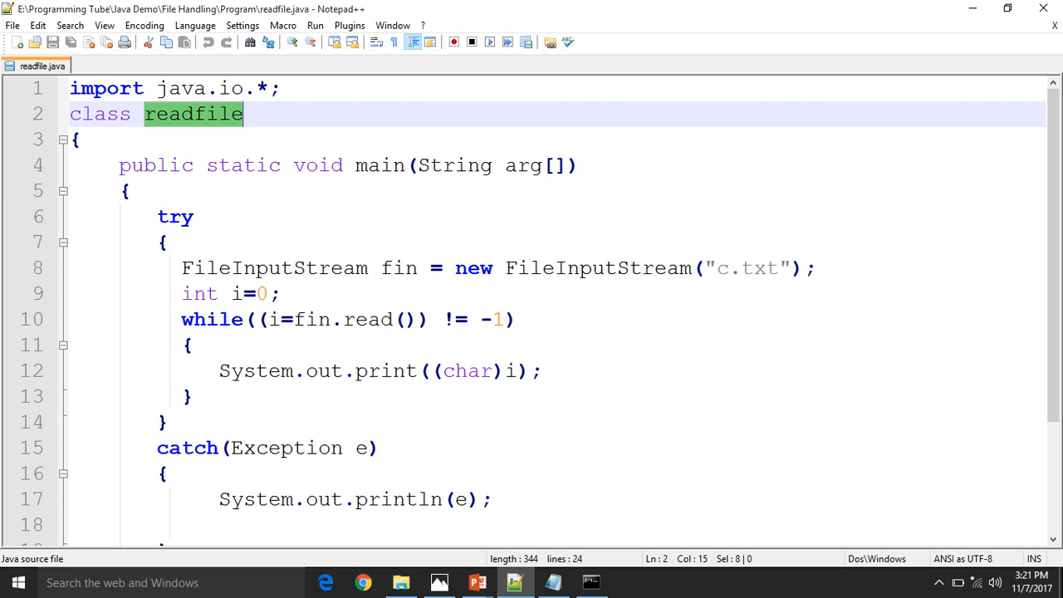
left_click(400, 581)
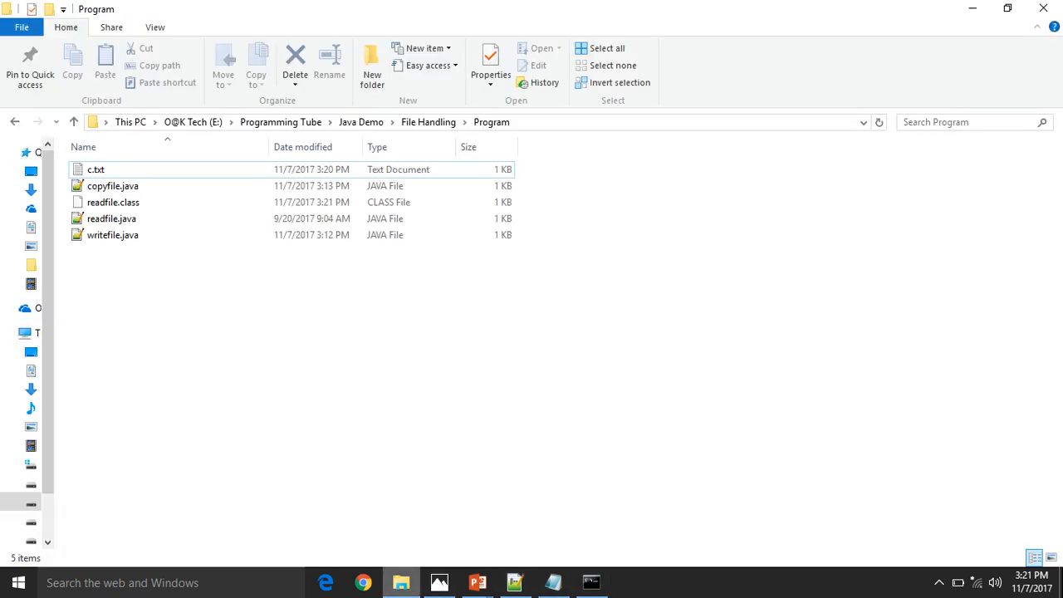
Step: Open writefile.java and highlight the byte array b and the success message string
left_click(112, 234)
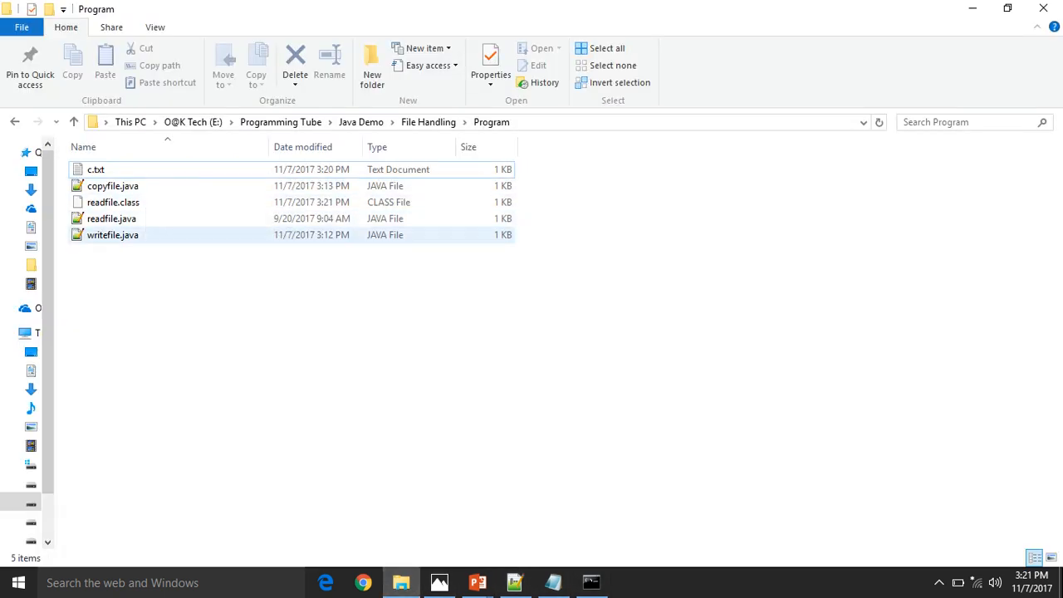
double_click(112, 234)
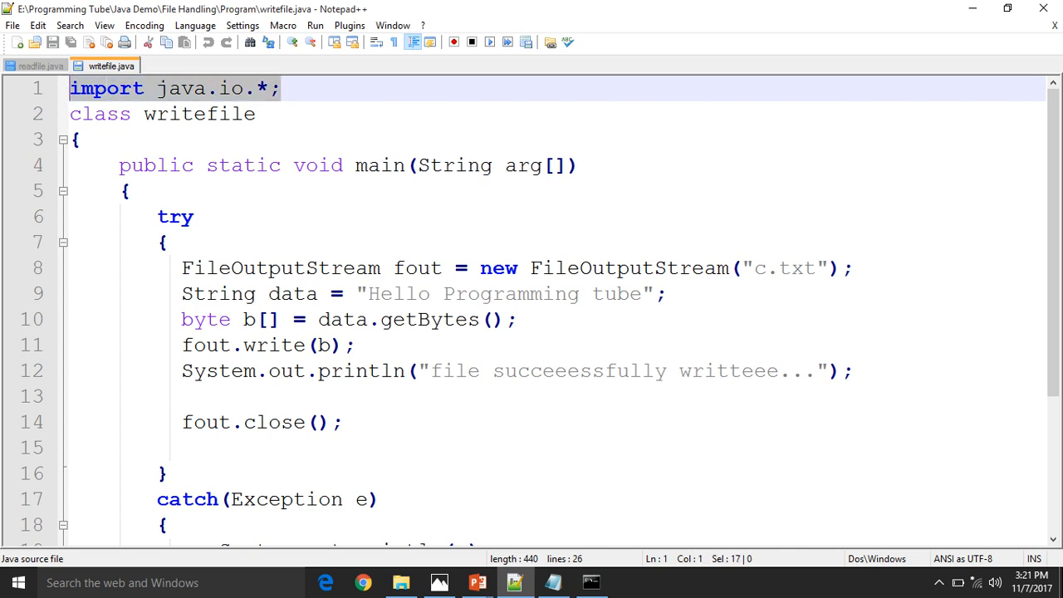
double_click(198, 114)
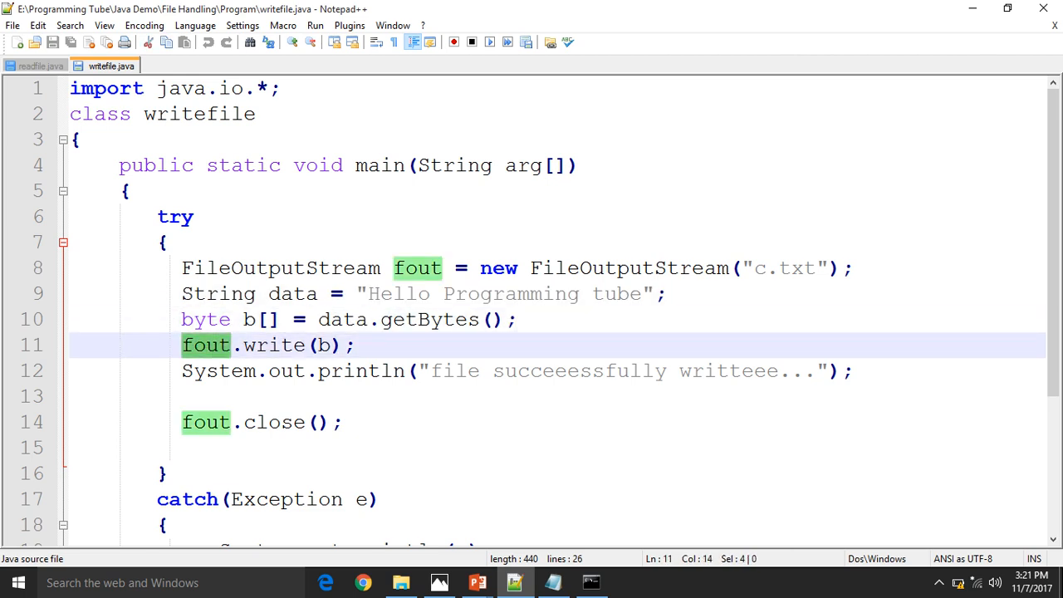
double_click(274, 344)
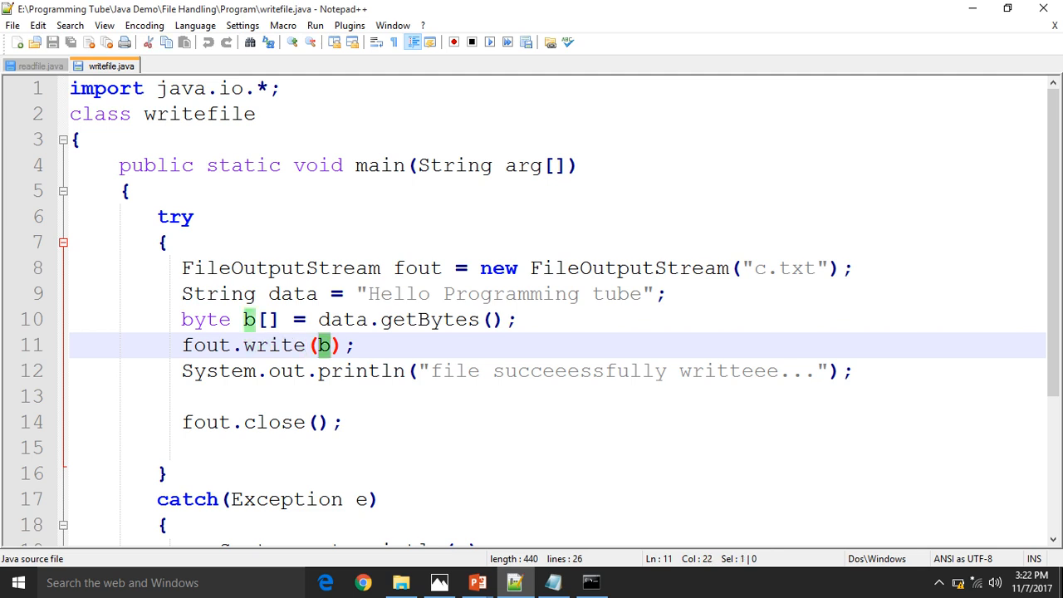
double_click(785, 268)
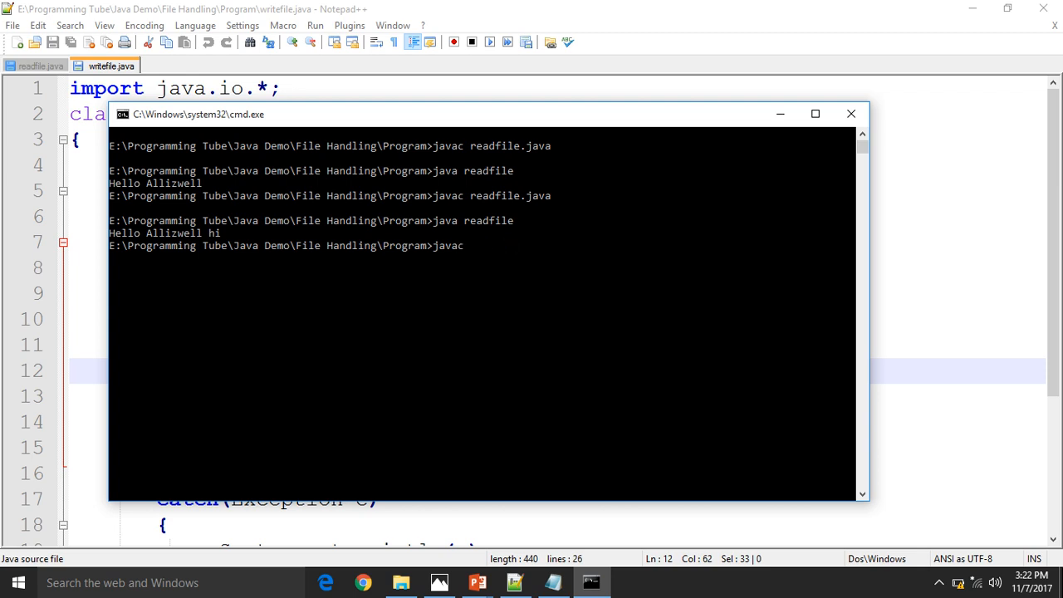
Step: Compile with javac writefile.java, run java writefile, and reopen writefile.java in the editor
type("writefile.java")
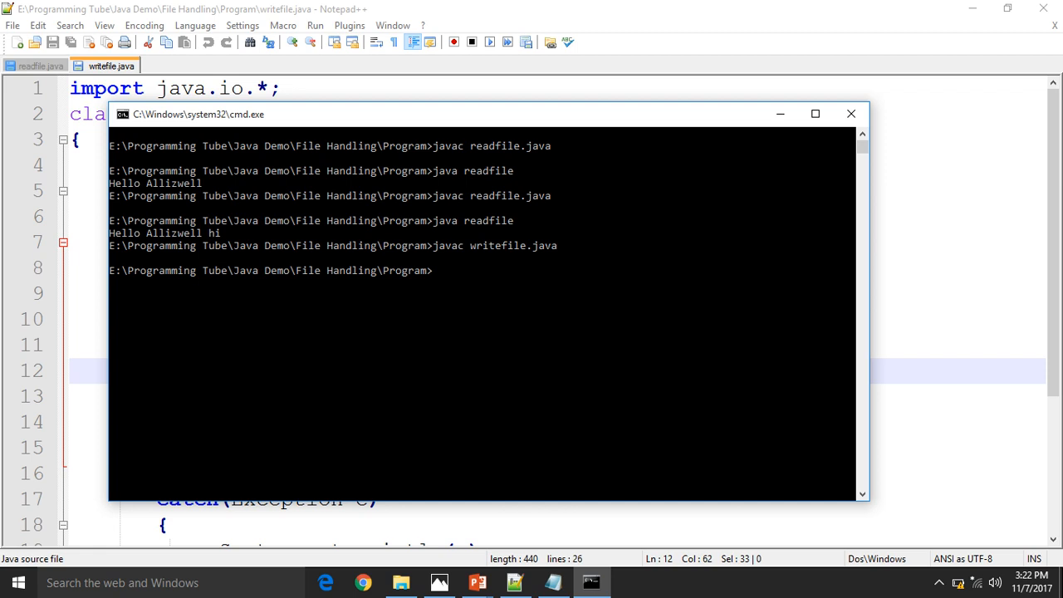
type("java writefile.class")
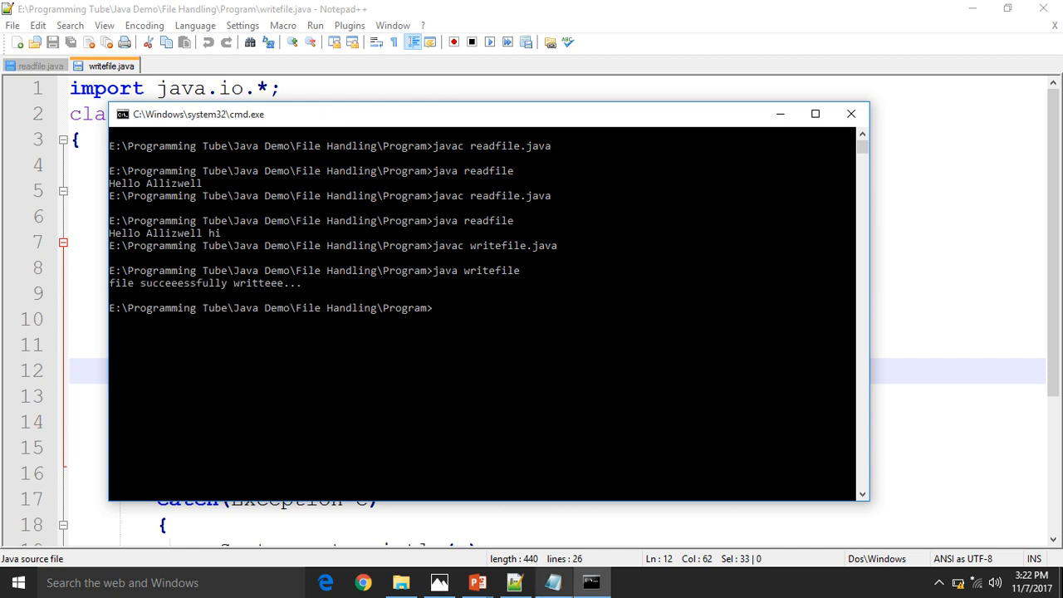
right_click(552, 583)
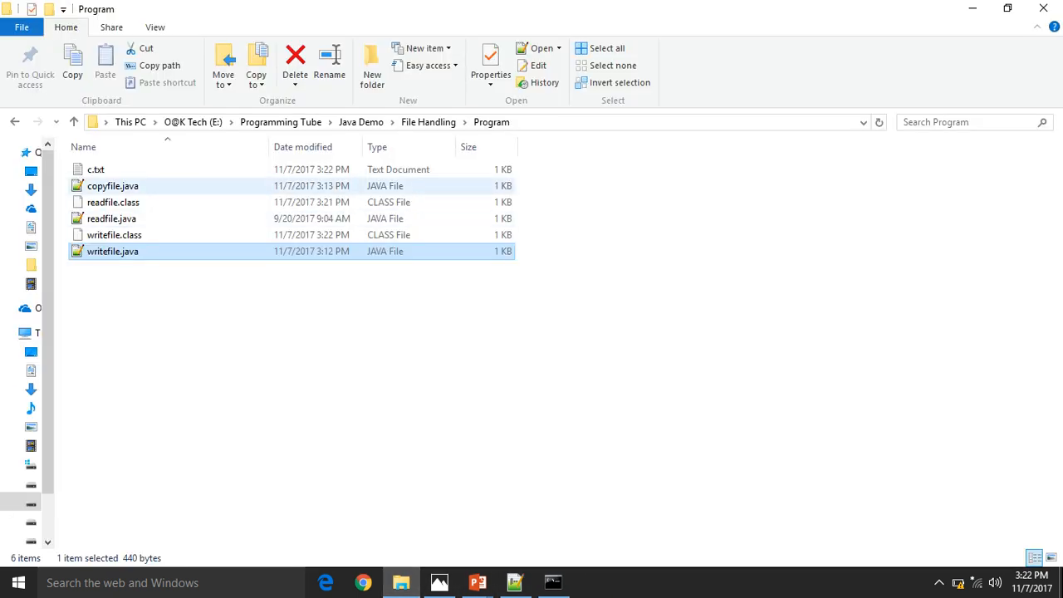
double_click(96, 170)
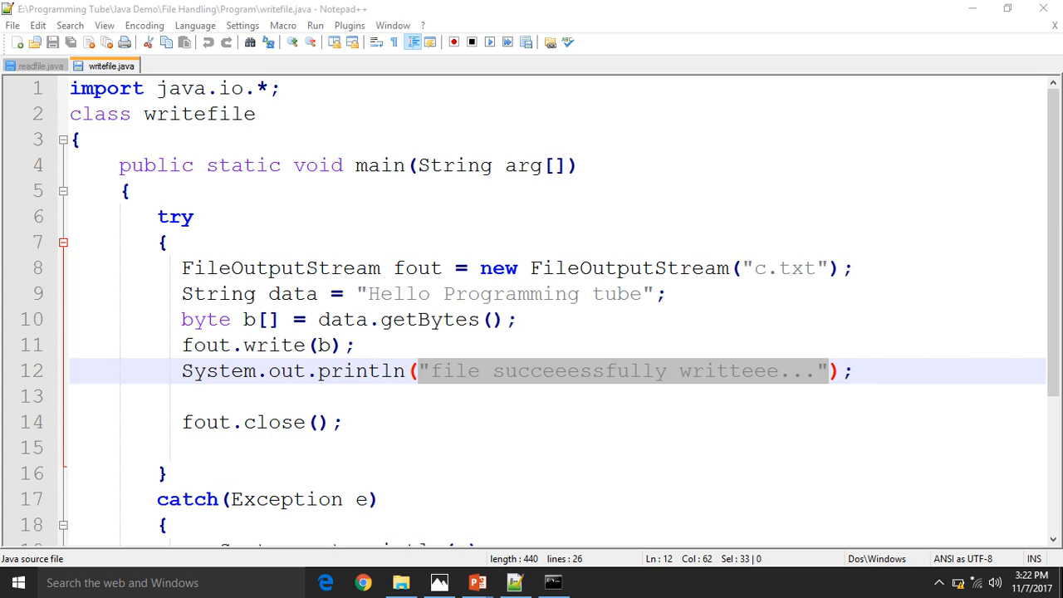
left_click(401, 582)
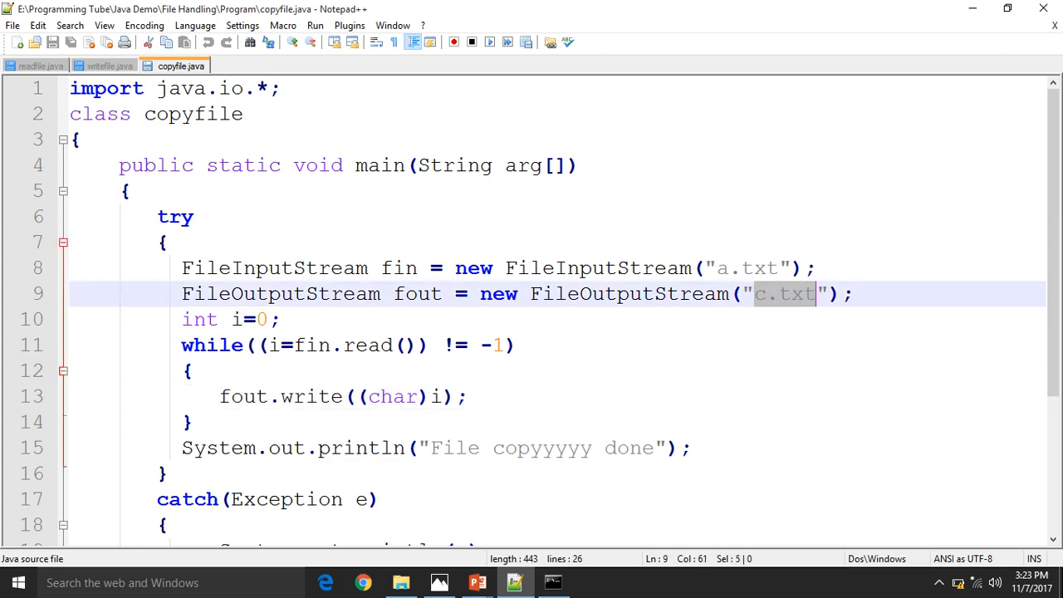
Step: Return to the Program project folder window
left_click(401, 582)
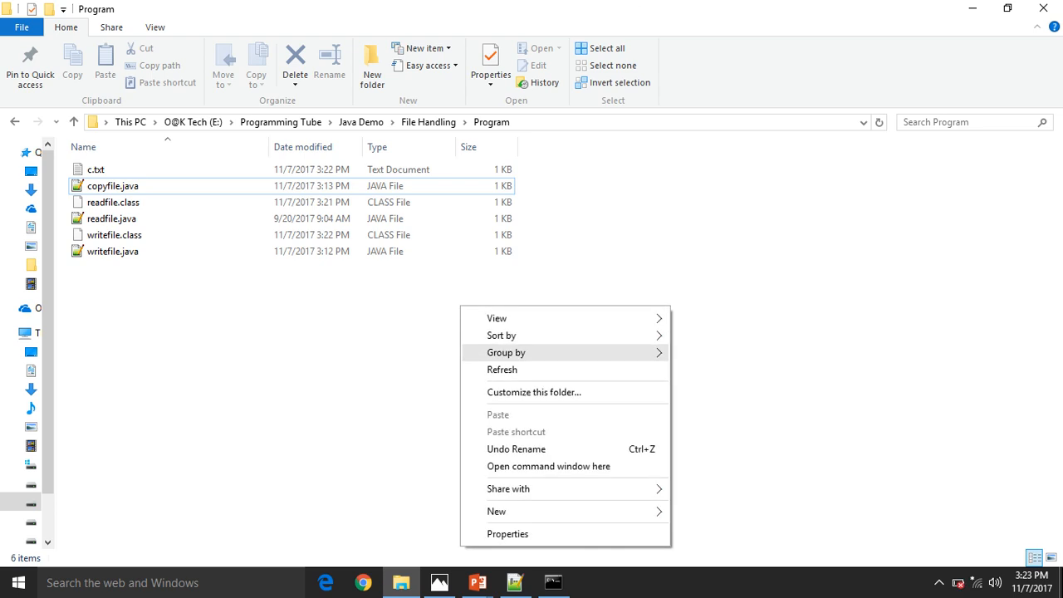
Step: Create a.txt with an iiii greeting, then check c.txt reads Hello Programming tube
left_click(496, 511)
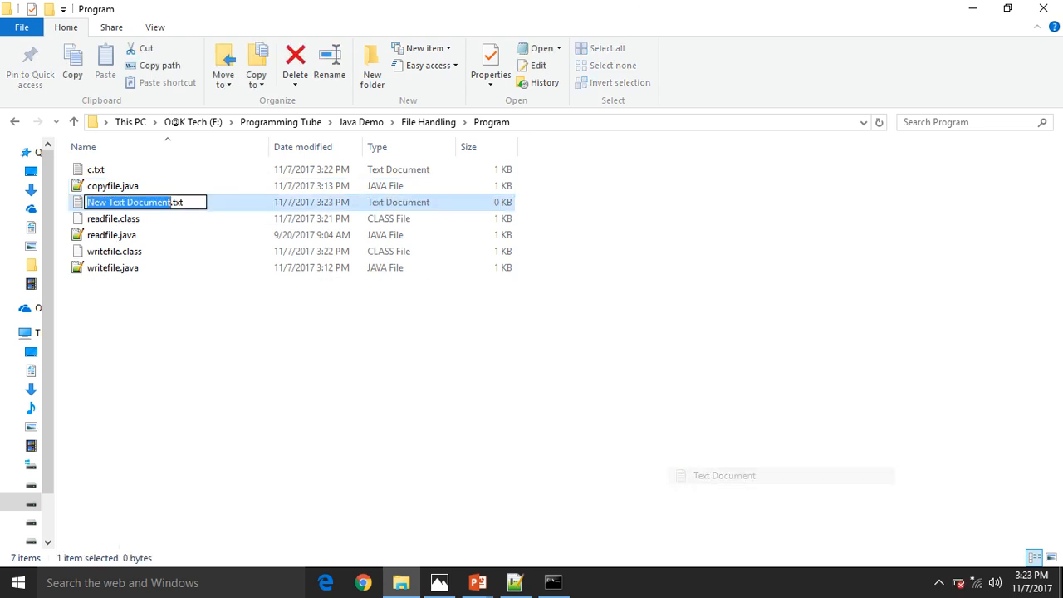
type("a.txt")
type("h")
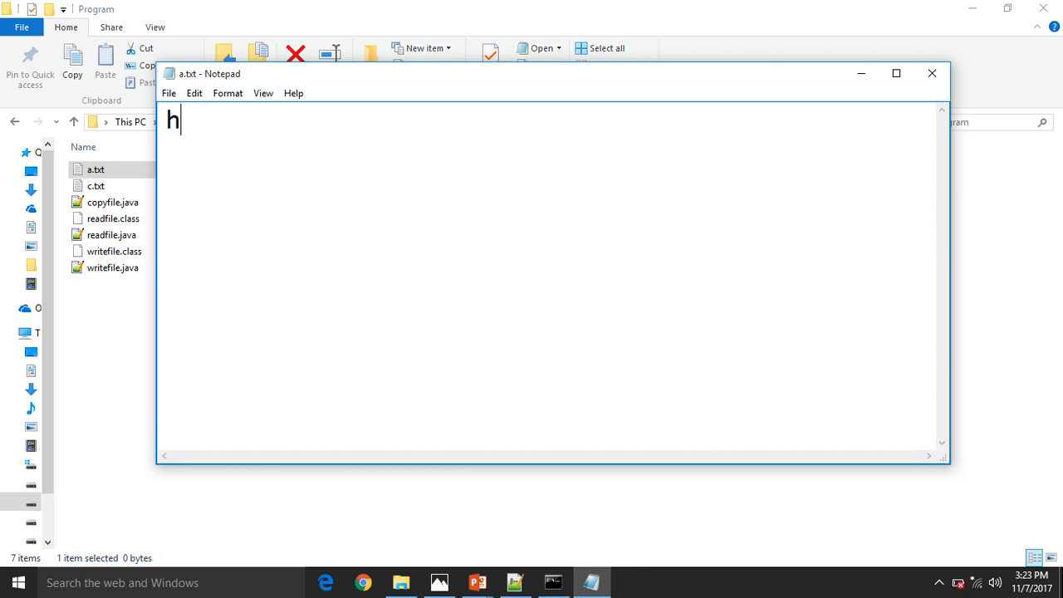
type("iiii")
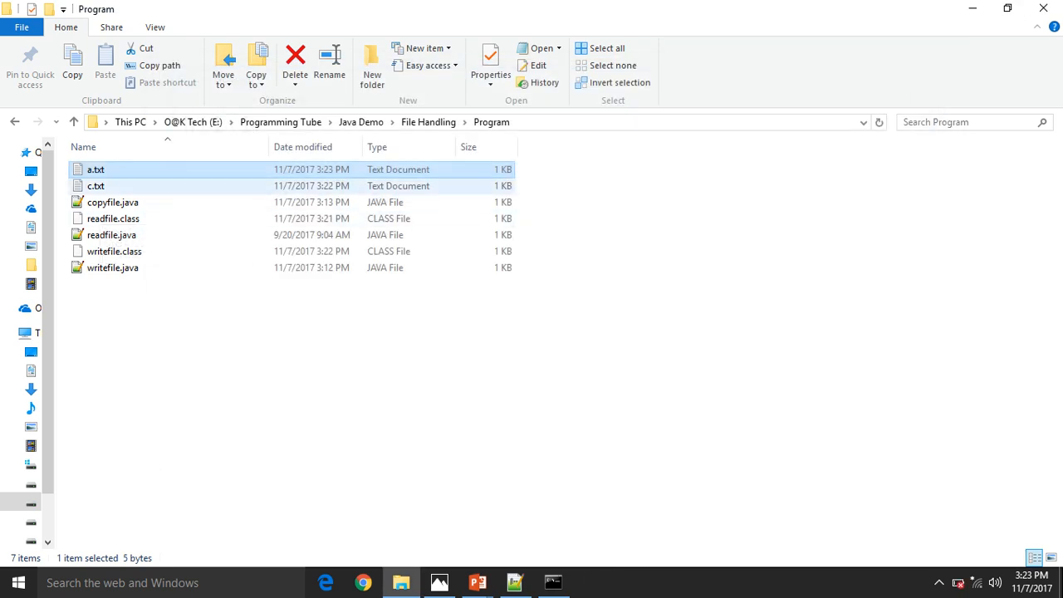
double_click(96, 186)
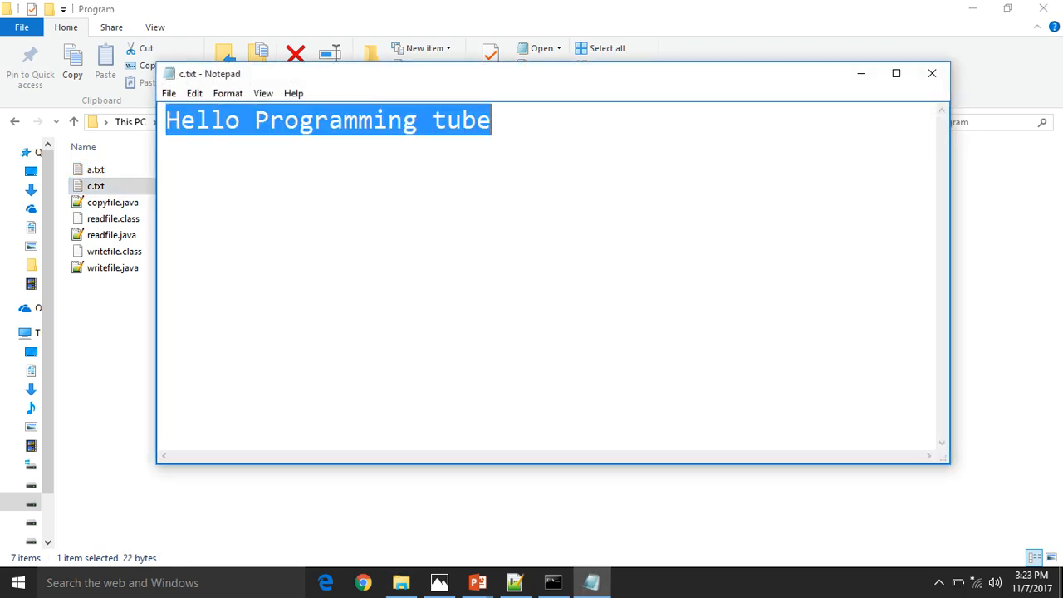
key("Delete")
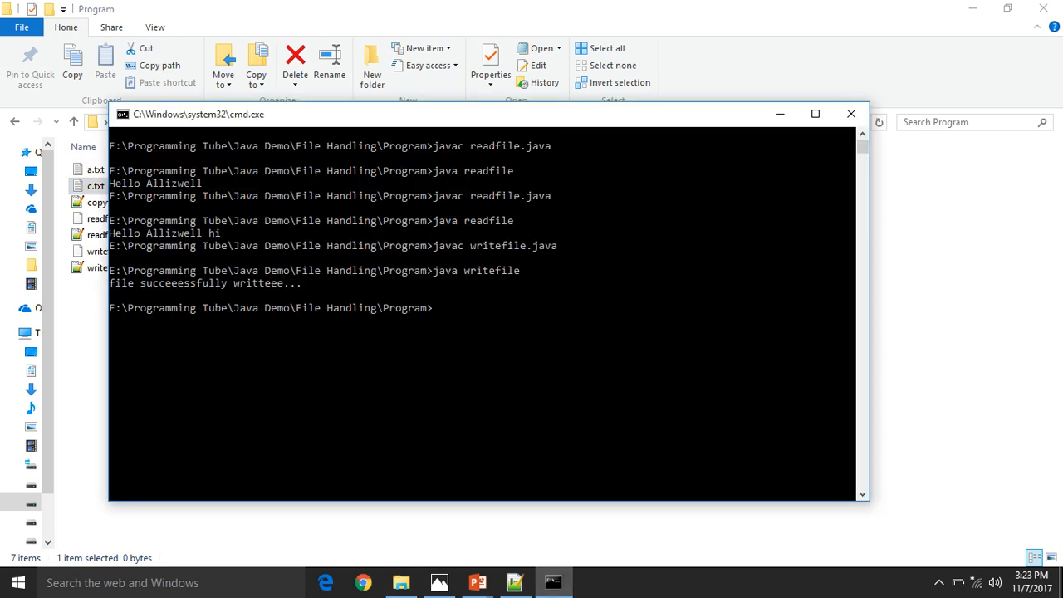
Step: Compile copyfile.java with javac and run java copyfile, copying a.txt's text into c.txt
type("javac w")
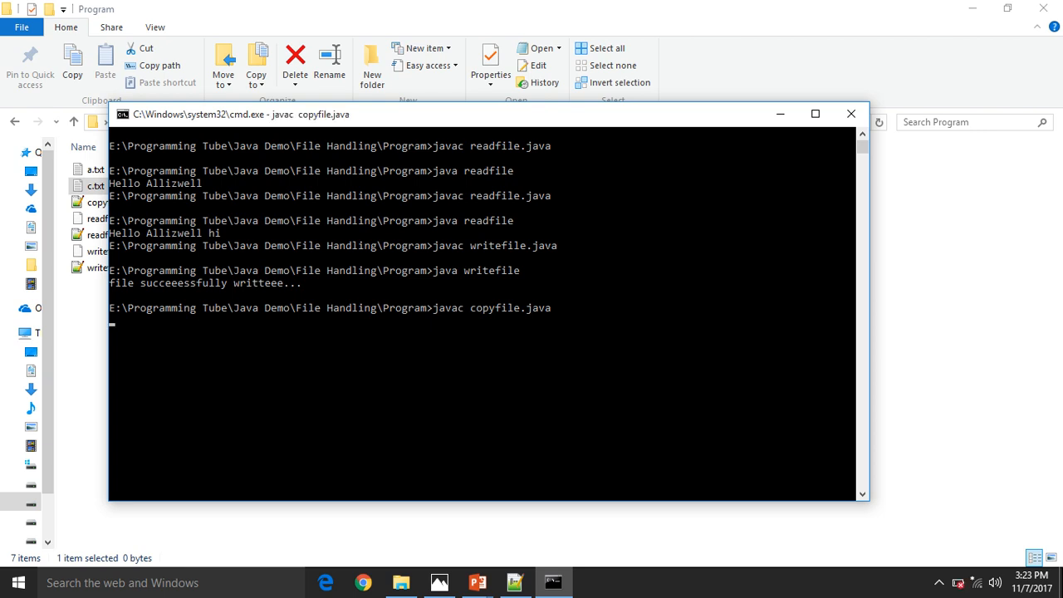
type("java")
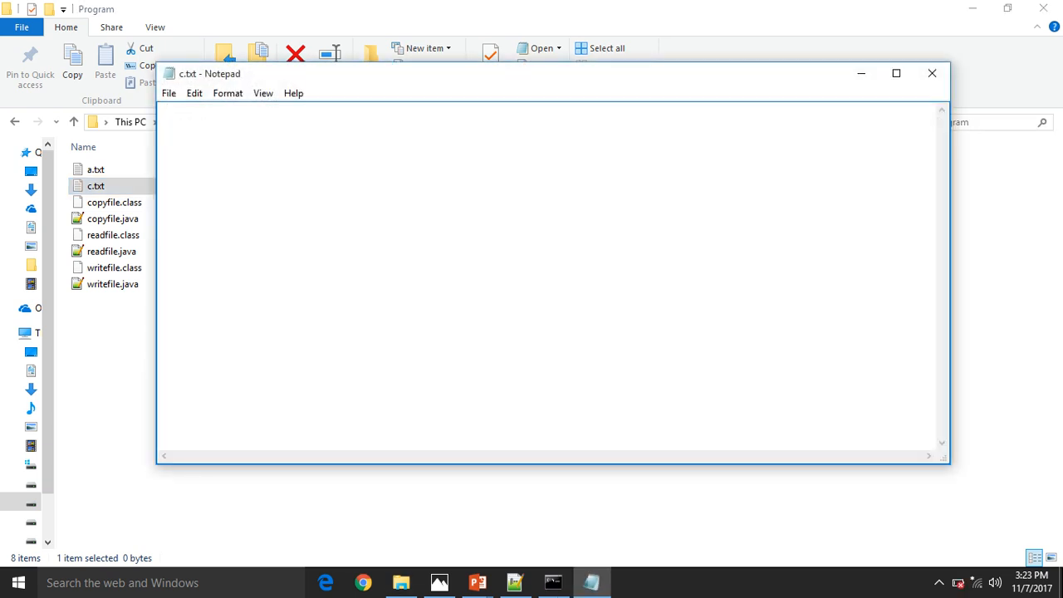
left_click(931, 73)
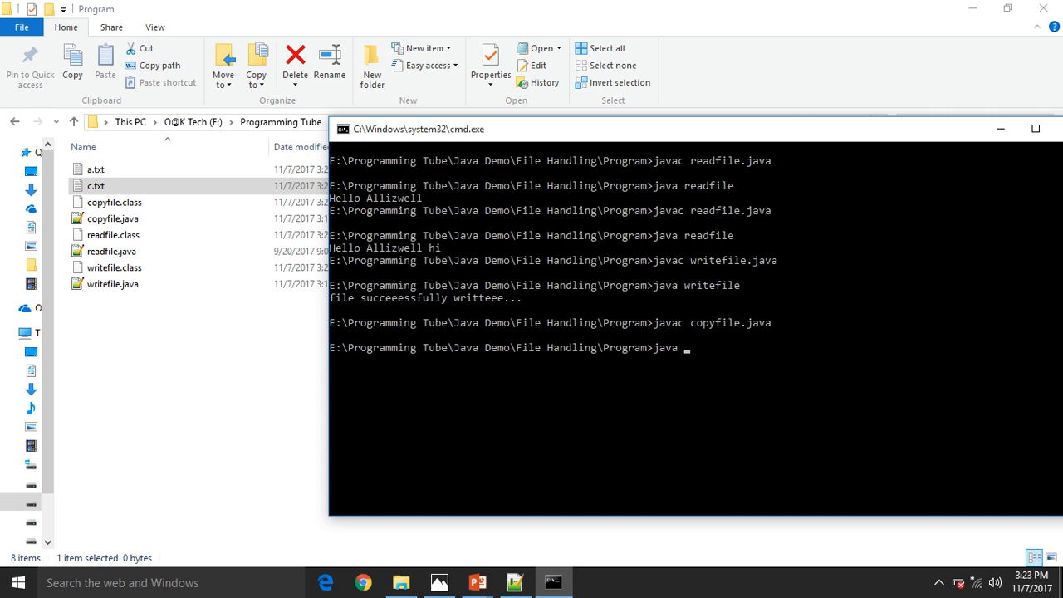
type("copyfile.cla")
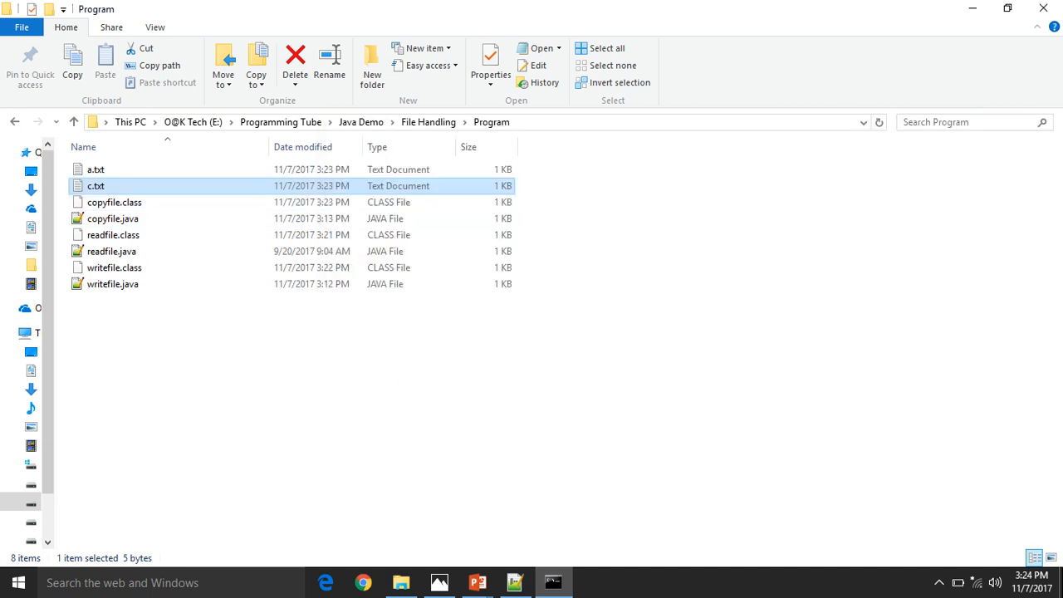
Step: Edit a.txt in Notepad, adding 'helloo' after its hiiii text
double_click(96, 185)
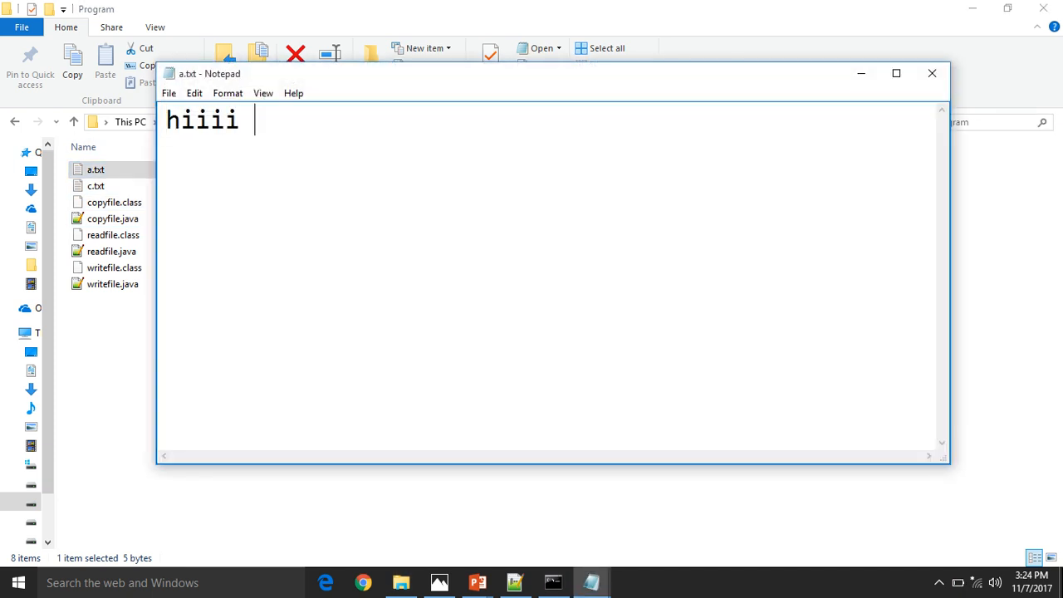
type("helloo")
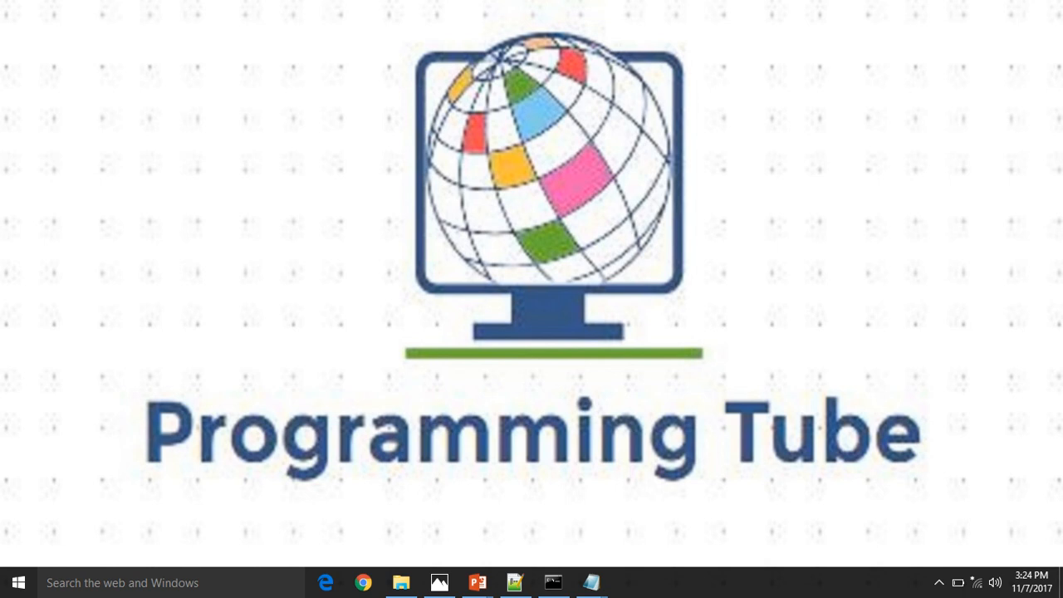
Step: Reveal the taskbar's hidden background app icons over the full-screen logo
left_click(940, 582)
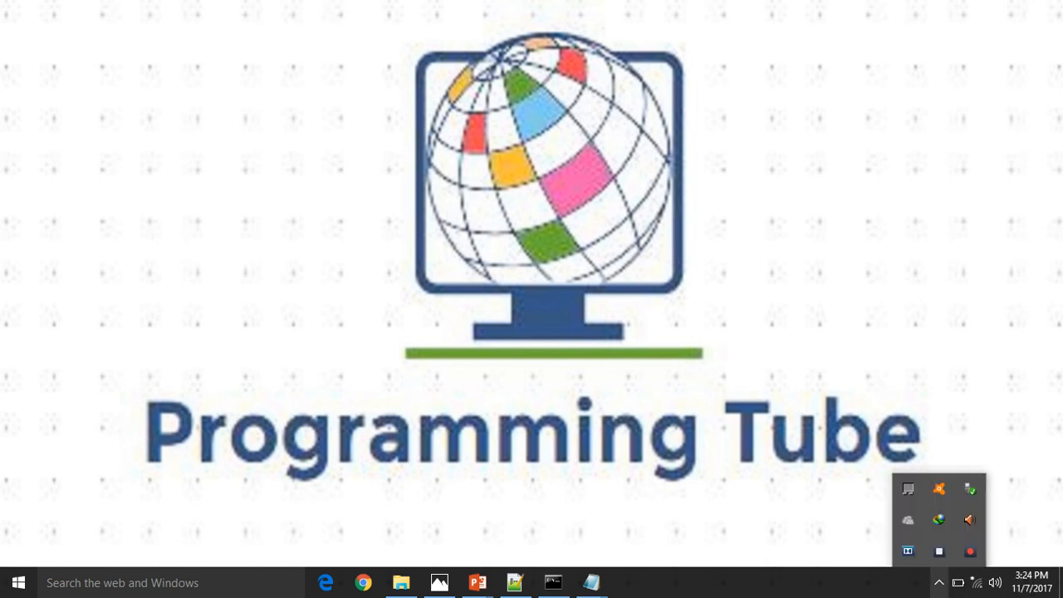